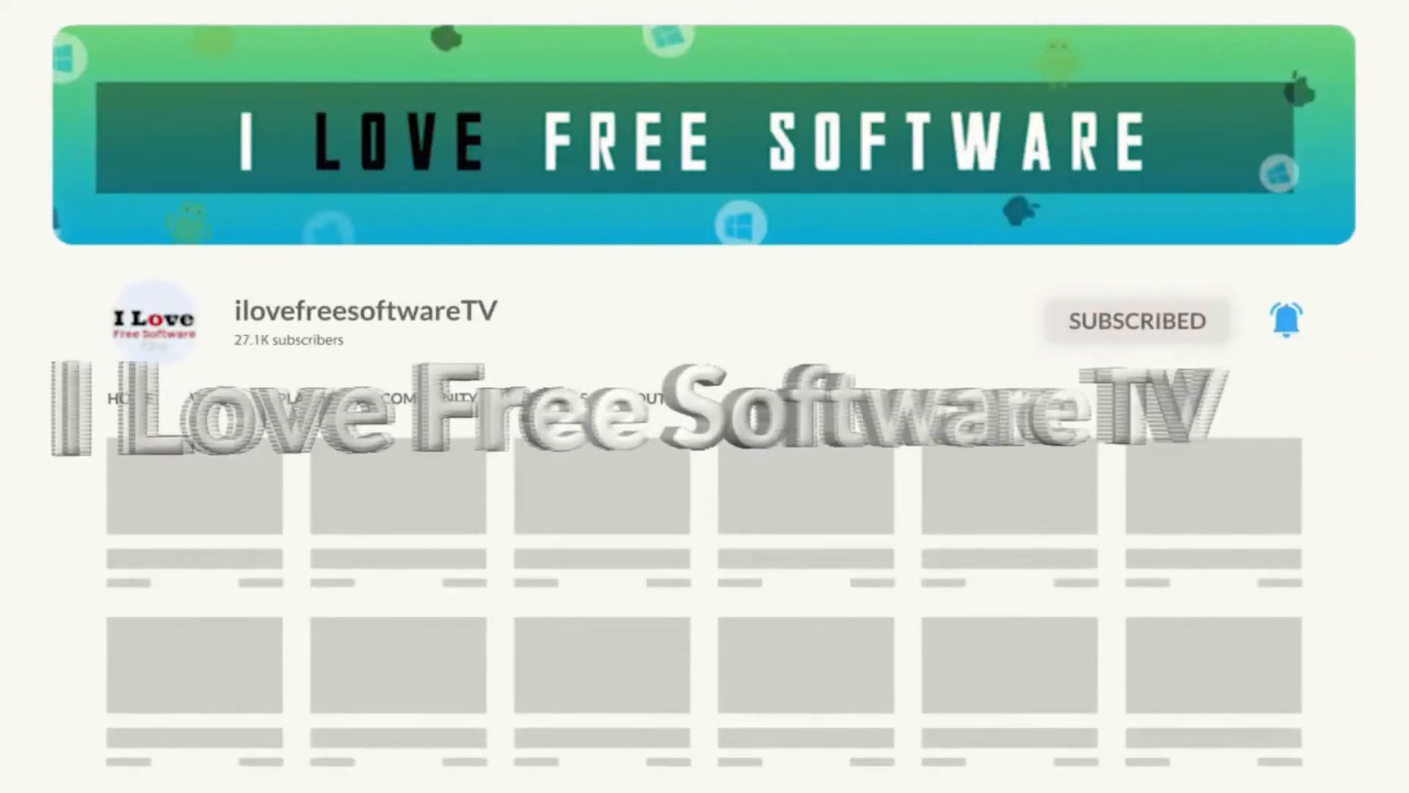
Download SophiApp.zip from GitHub, open the extracted SophiApp folder, and run SophiApp.exe
{"action": "left_click", "coordinate": [1056, 17]}
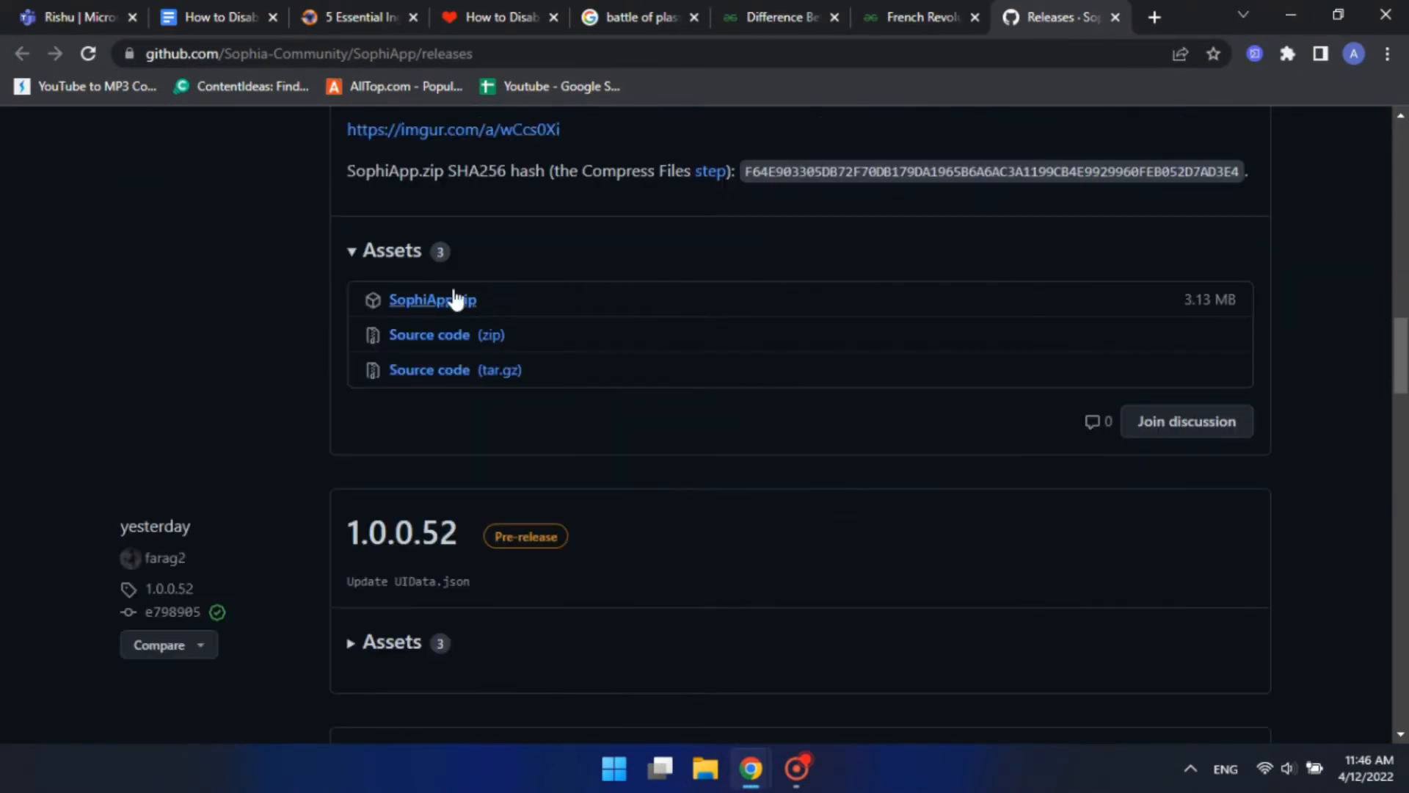
{"action": "left_click", "coordinate": [433, 299]}
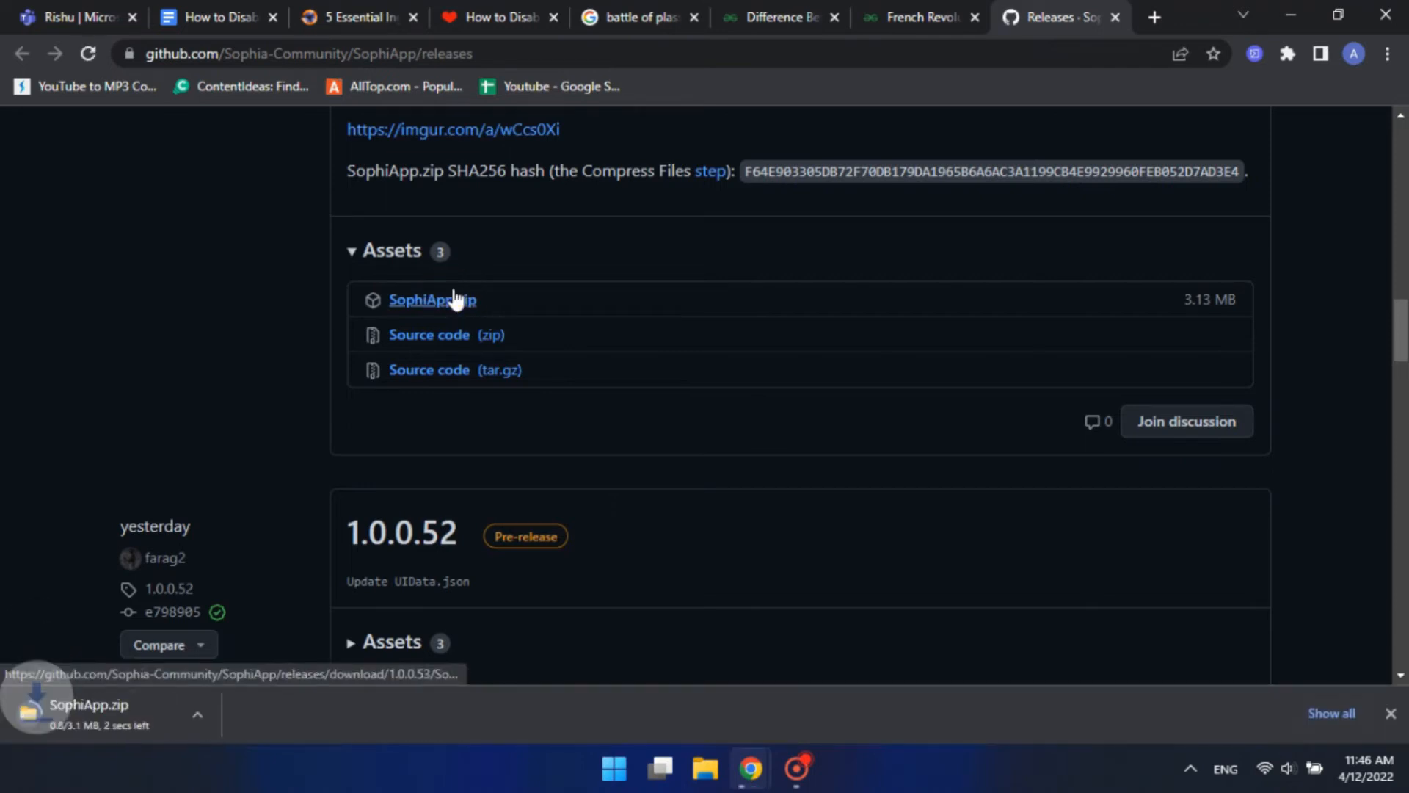
{"action": "left_click", "coordinate": [704, 769]}
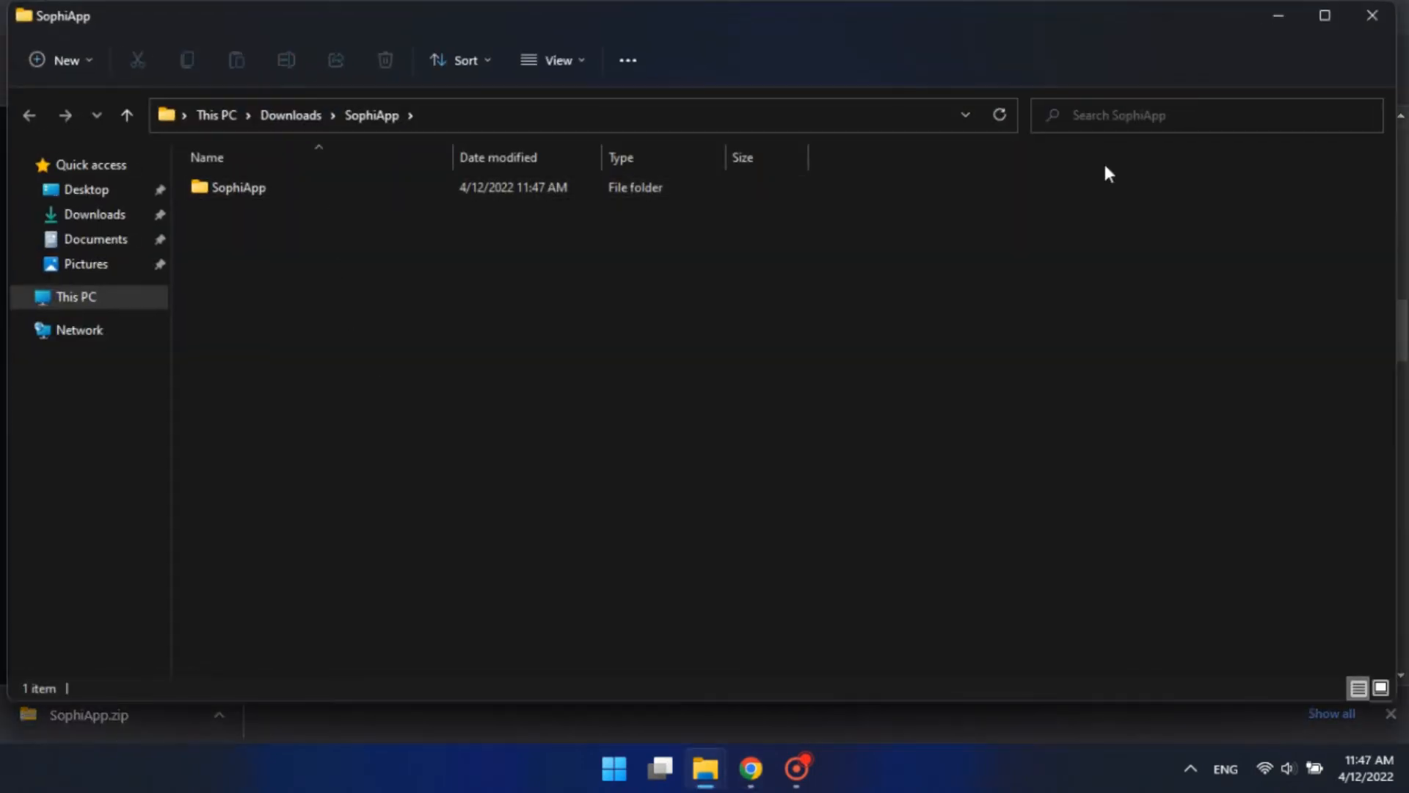
{"action": "double_click", "coordinate": [237, 187]}
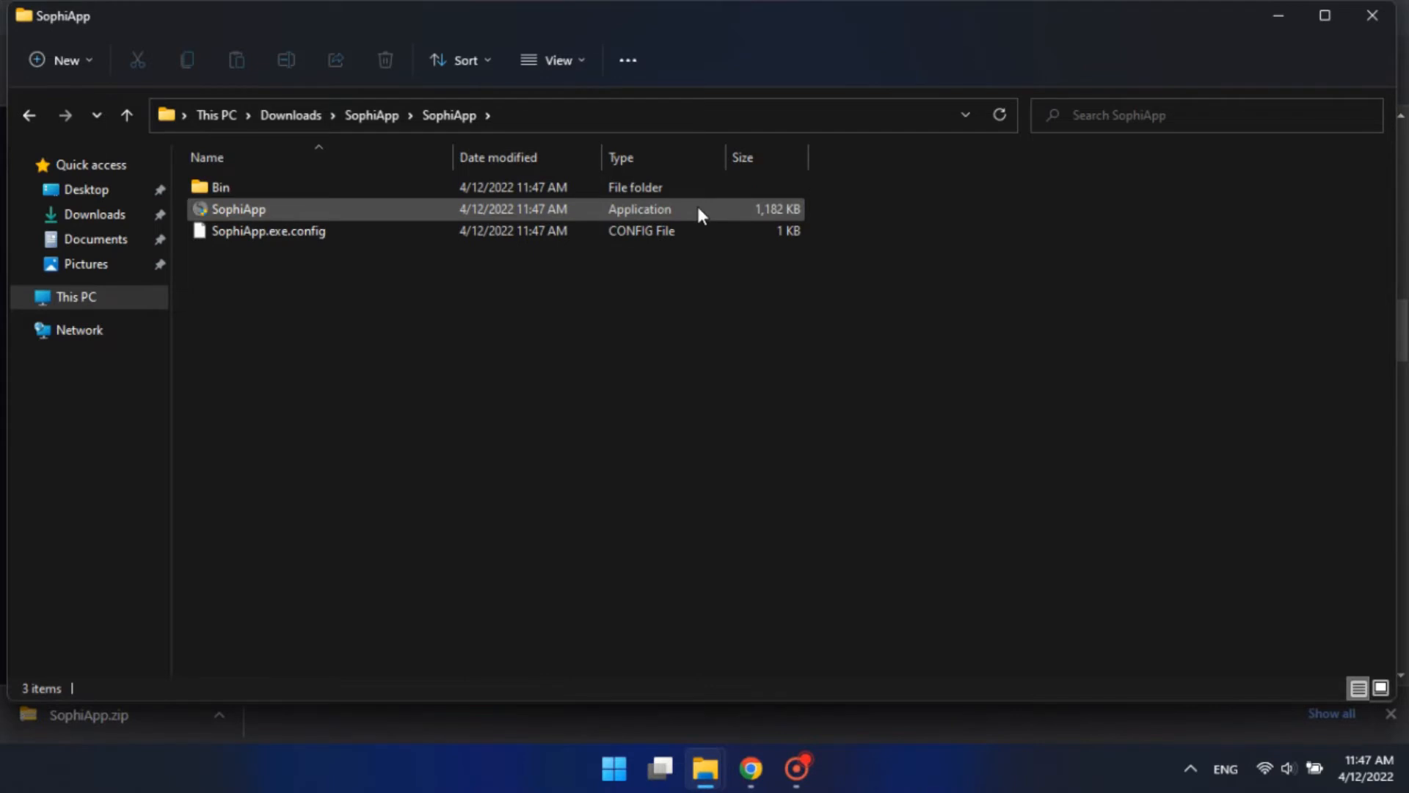
{"action": "double_click", "coordinate": [237, 208]}
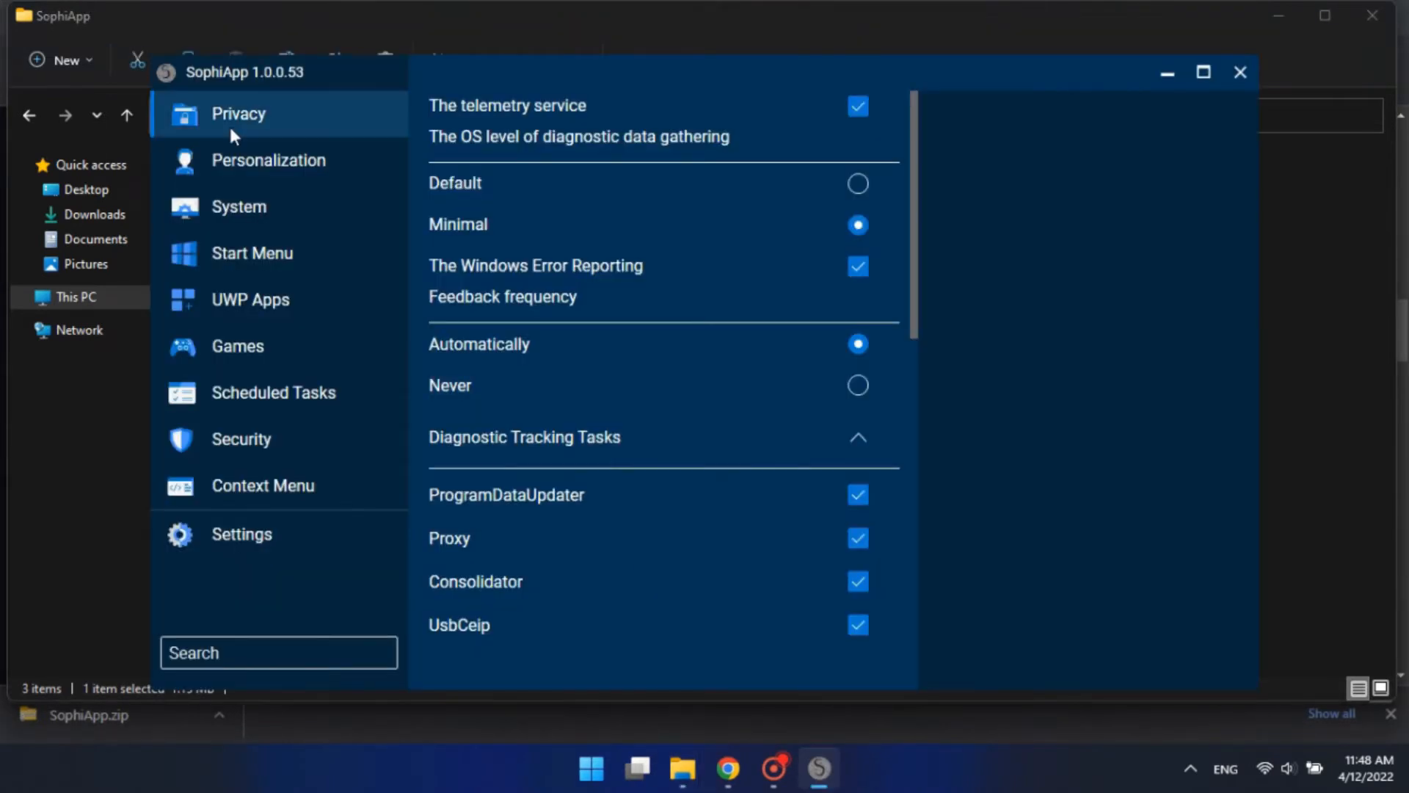
Scroll the Privacy page and uncheck 'Enable Bing search in the Start Menu'
{"action": "scroll", "scroll_direction": "down", "scroll_amount": 3}
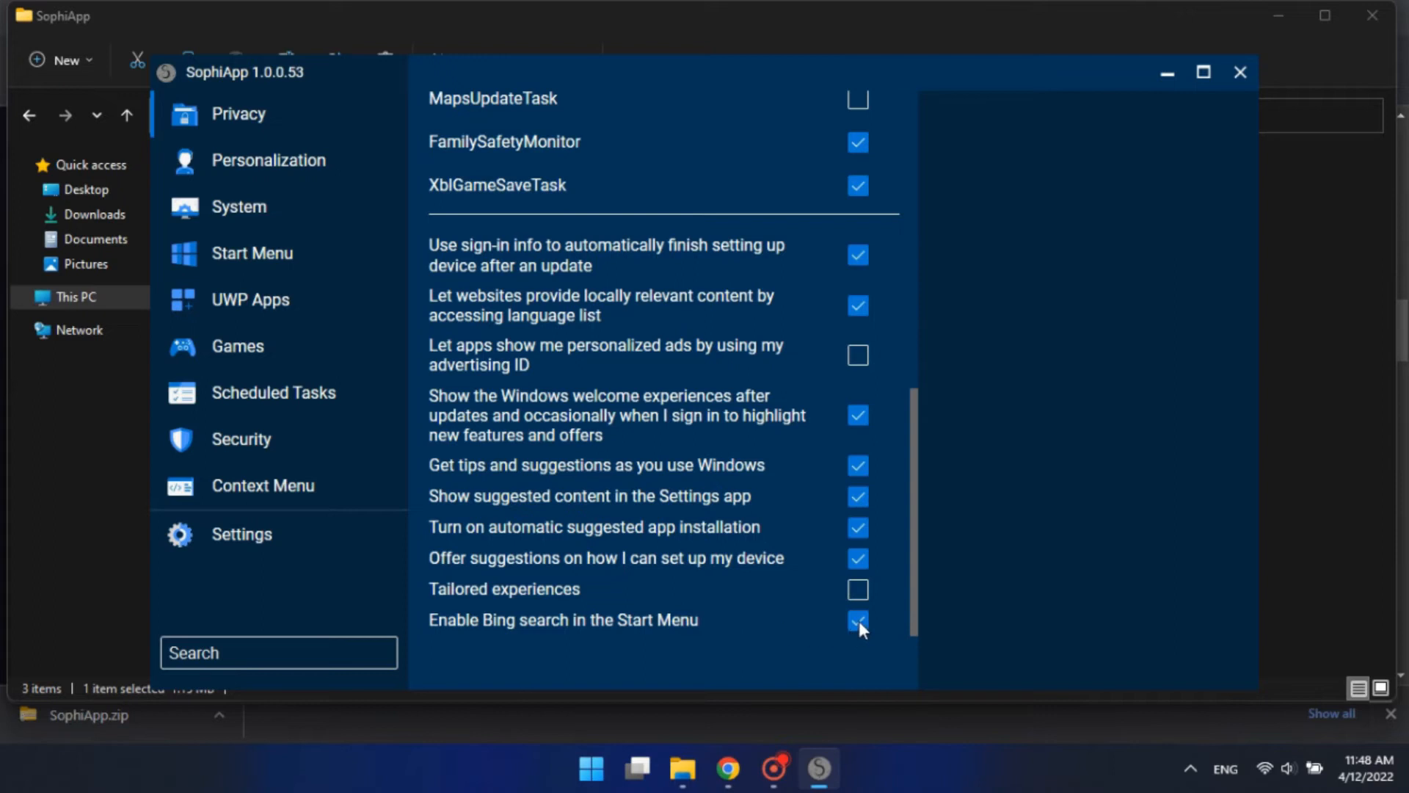
{"action": "left_click", "coordinate": [857, 620]}
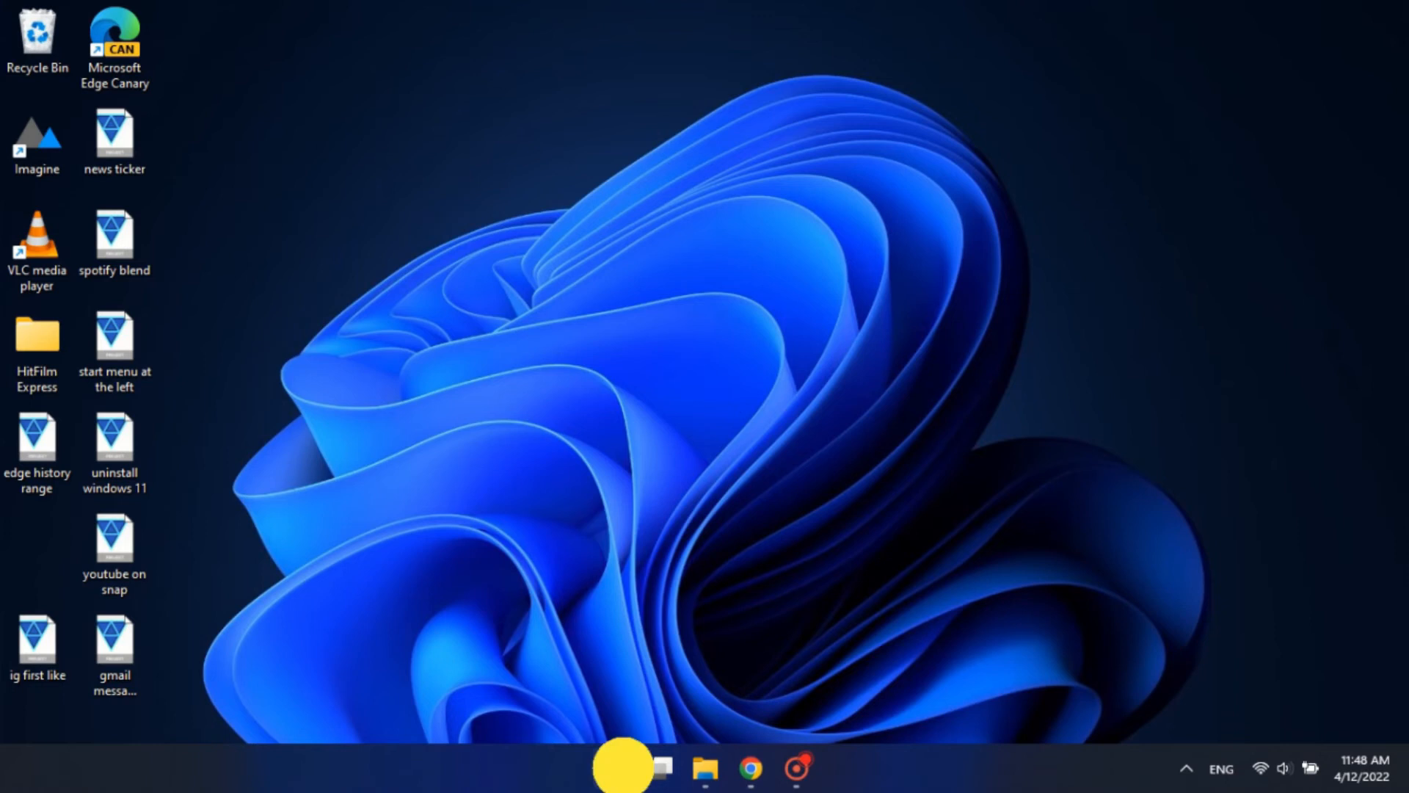
Search 'ilovefreesoftware' in the Start menu and confirm no web results appear
{"action": "left_click", "coordinate": [614, 769]}
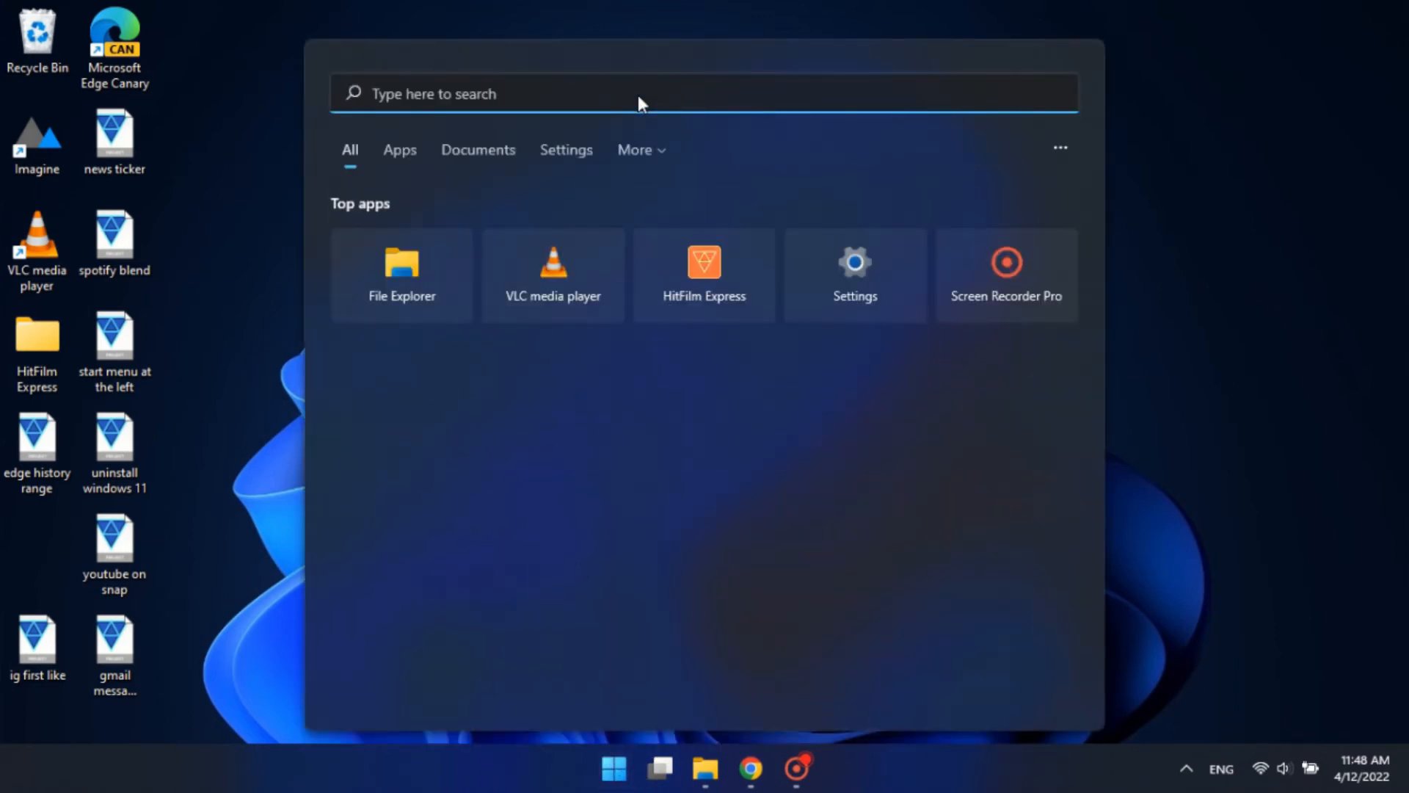
{"action": "type", "text": "ilove"}
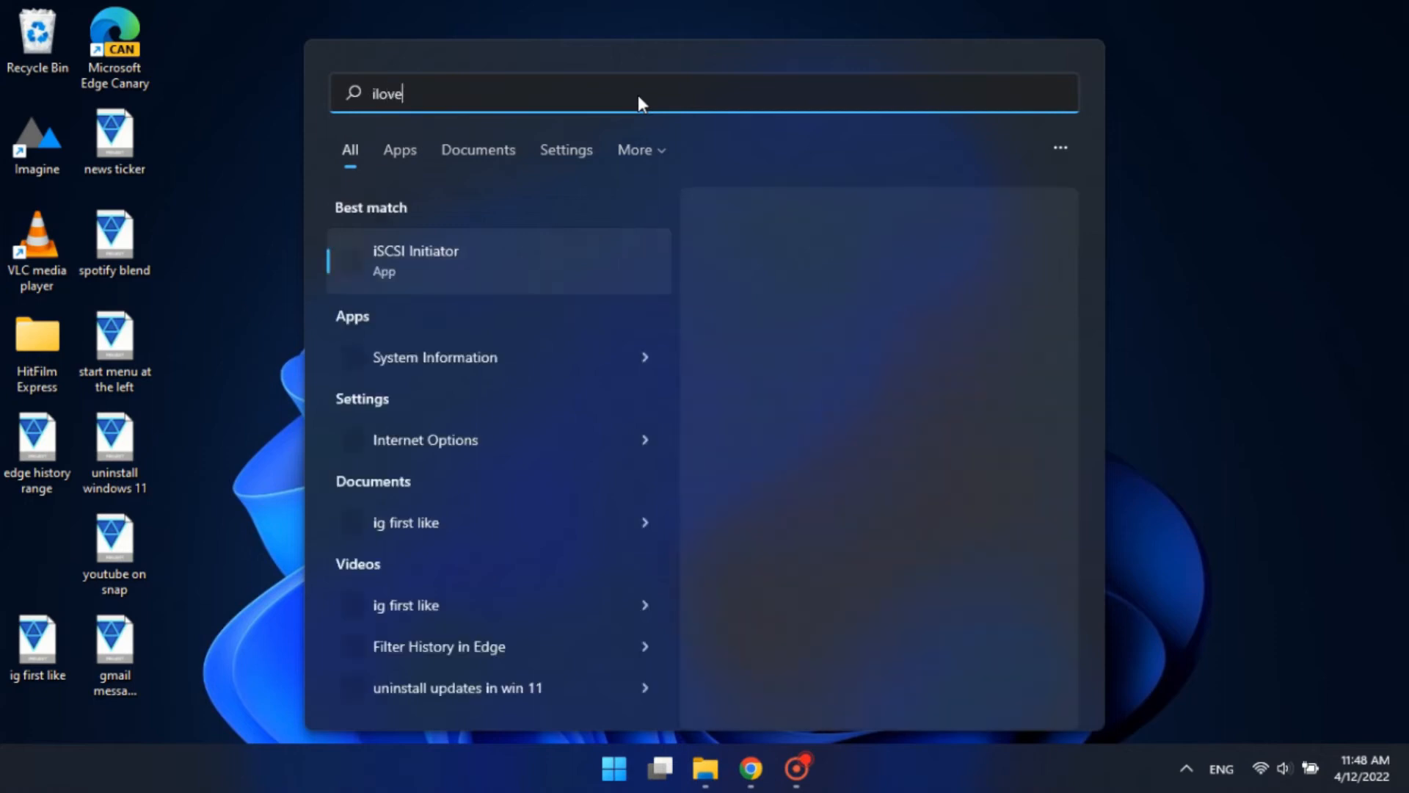
{"action": "type", "text": "fre"}
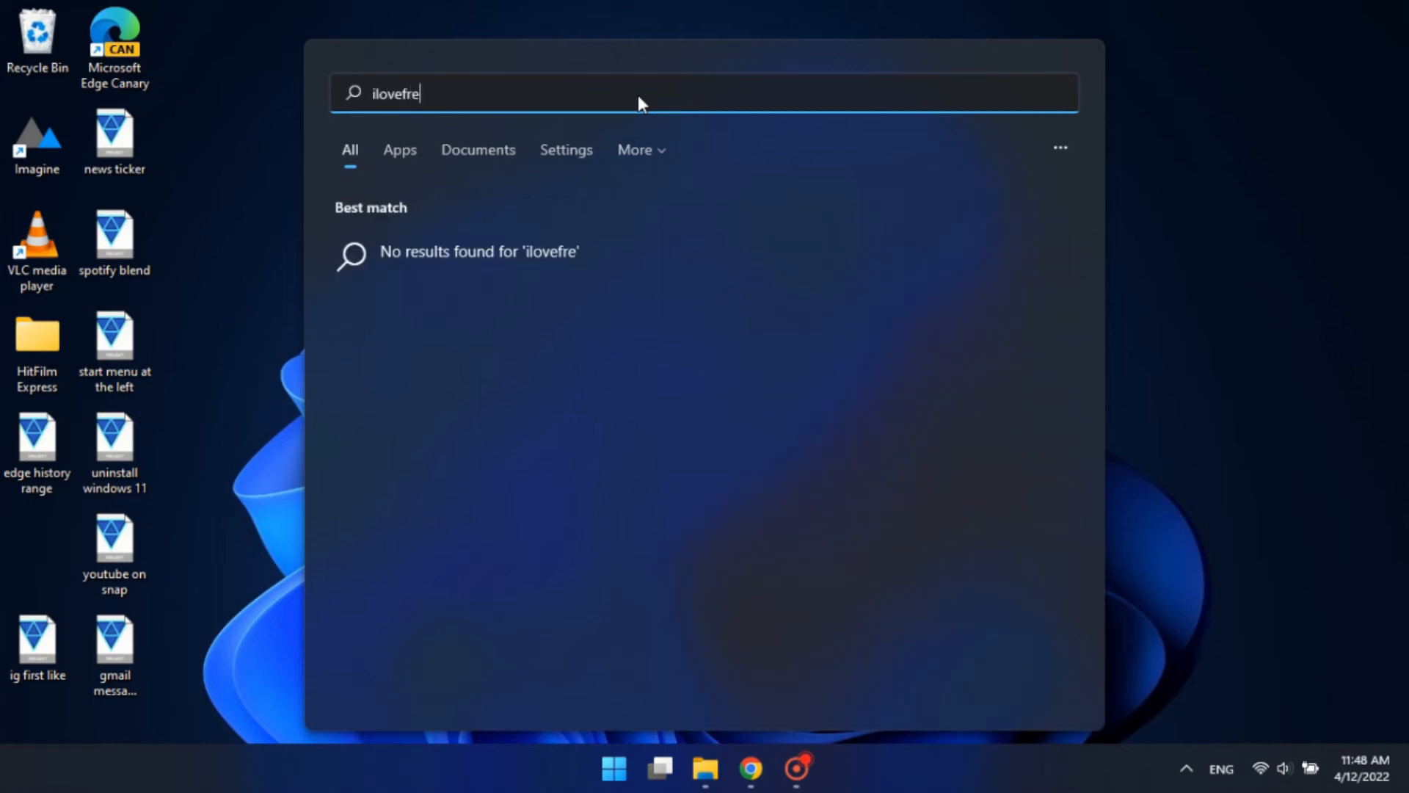
{"action": "type", "text": "esoftwa"}
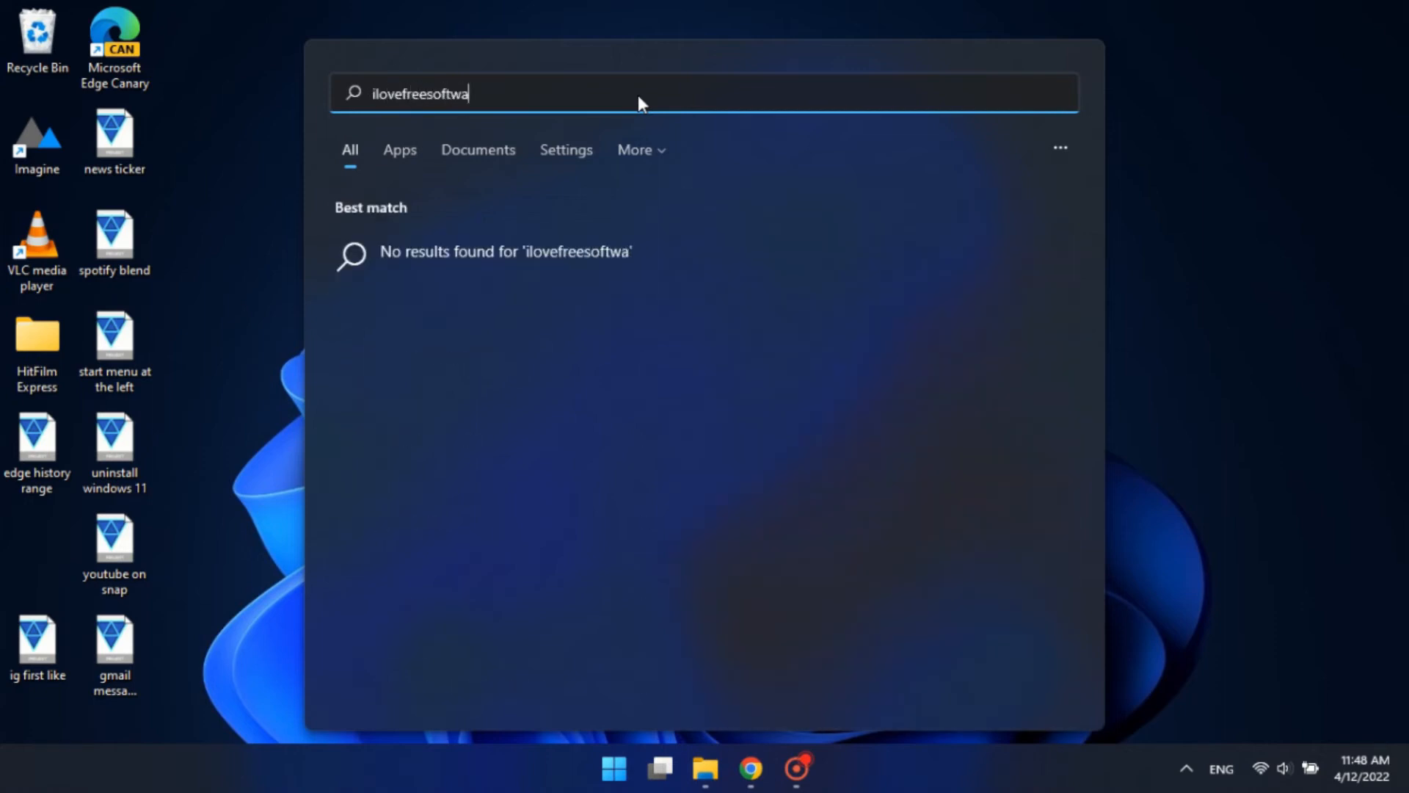
{"action": "type", "text": "re"}
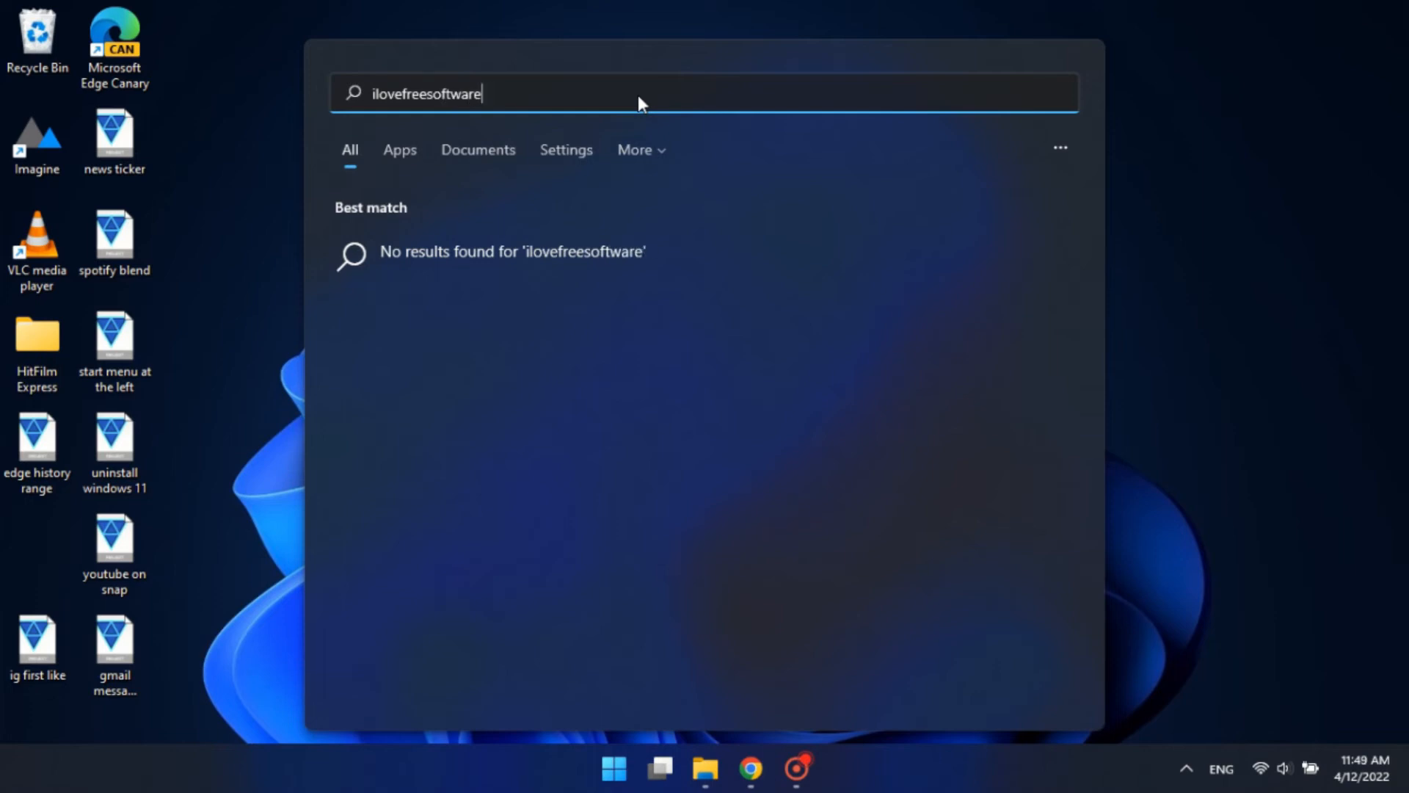